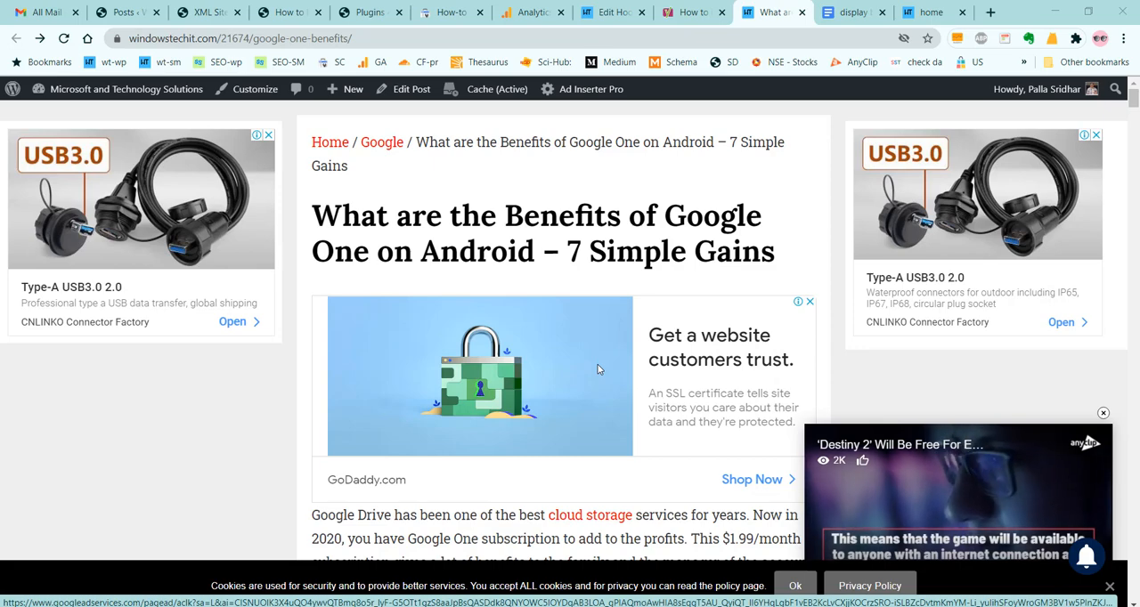
{"action": "mouse_move", "coordinate": [638, 292]}
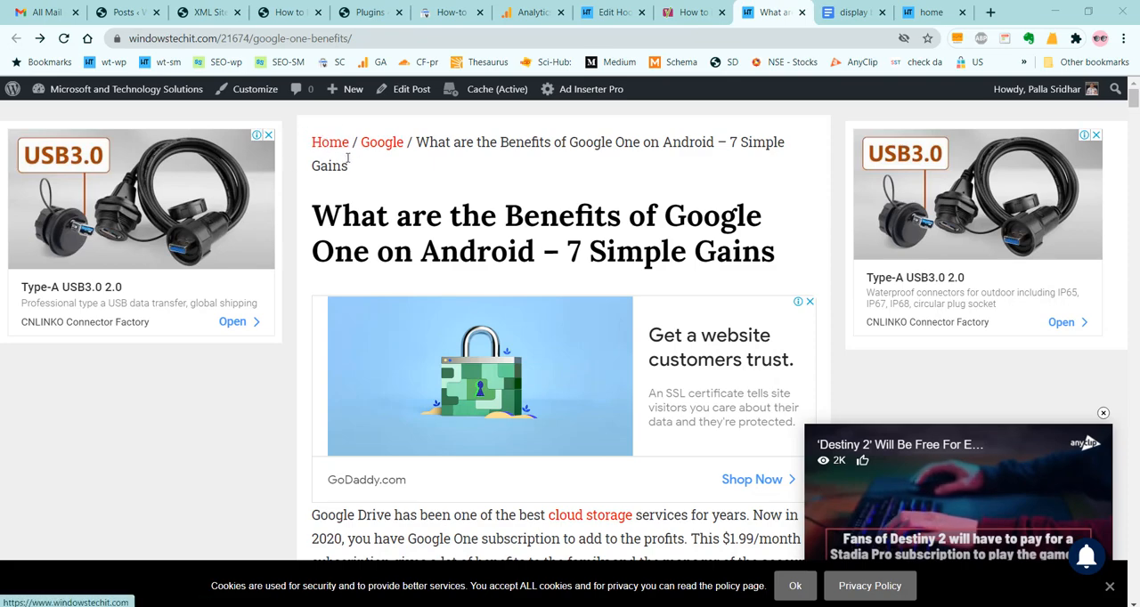
{"action": "mouse_move", "coordinate": [322, 156]}
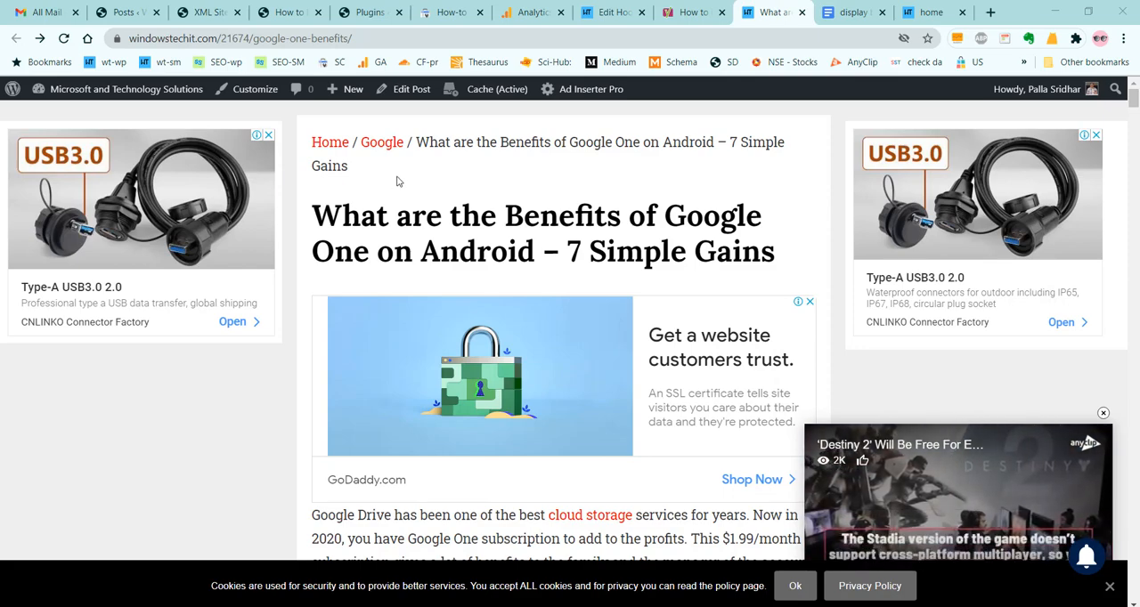
{"action": "mouse_move", "coordinate": [517, 185]}
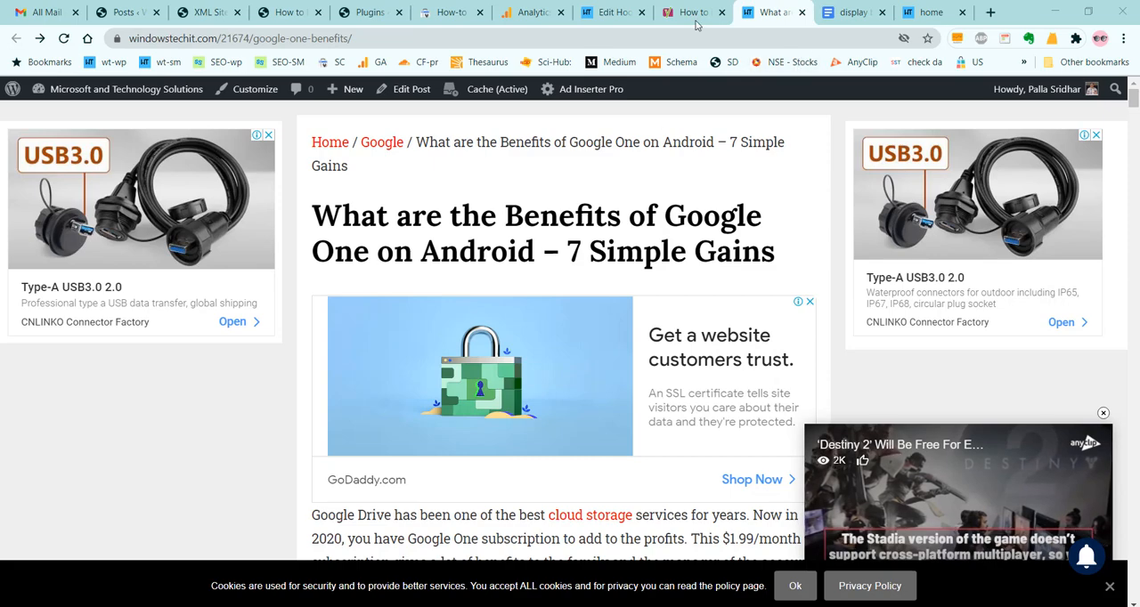
From the Breadcrumbs hook page, go to Yoast SEO's Search Appearance settings via the sidebar.
{"action": "left_click", "coordinate": [609, 11]}
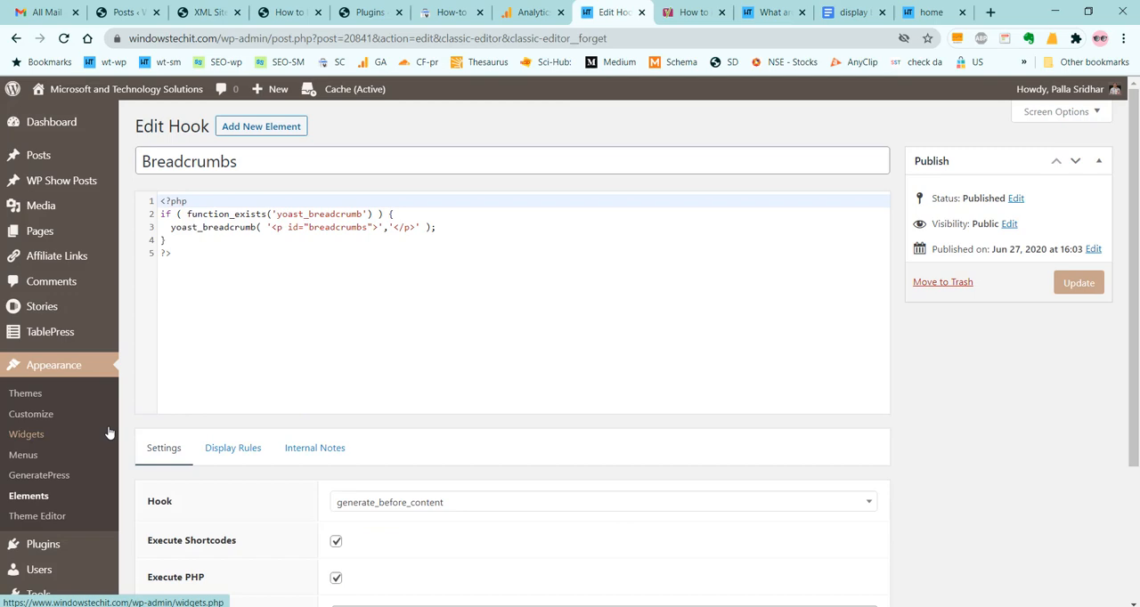
{"action": "scroll", "scroll_direction": "down", "scroll_amount": 3}
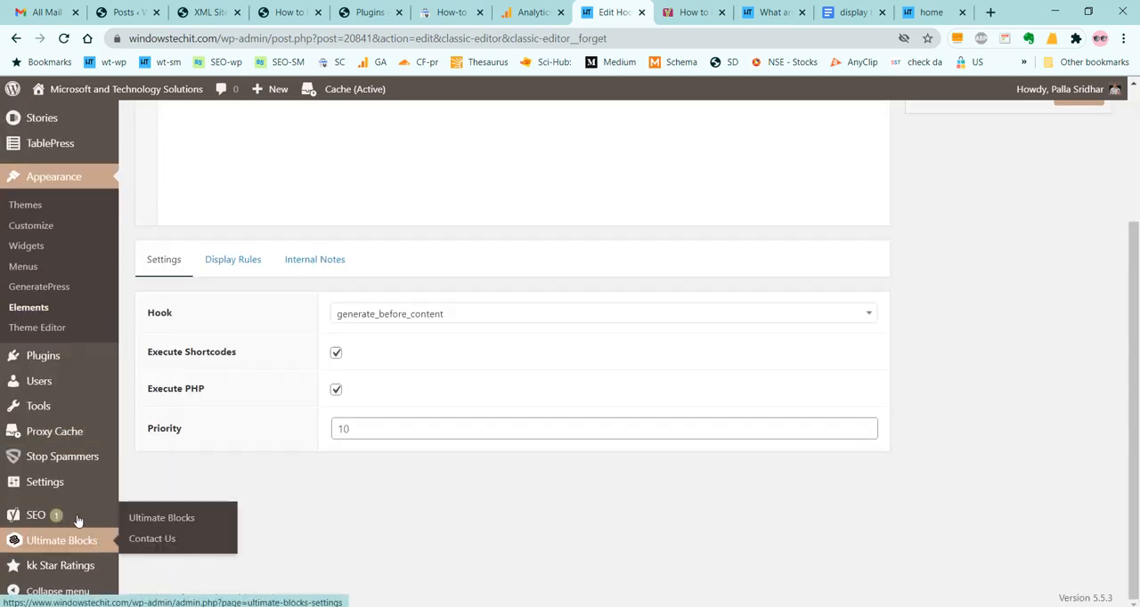
{"action": "mouse_move", "coordinate": [36, 515]}
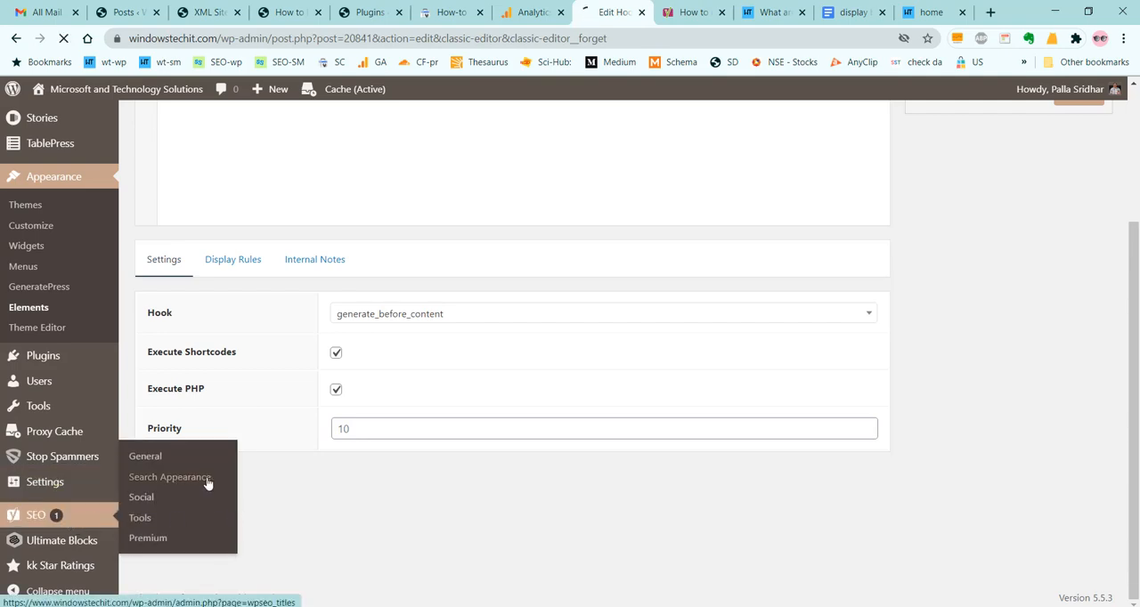
{"action": "left_click", "coordinate": [168, 477]}
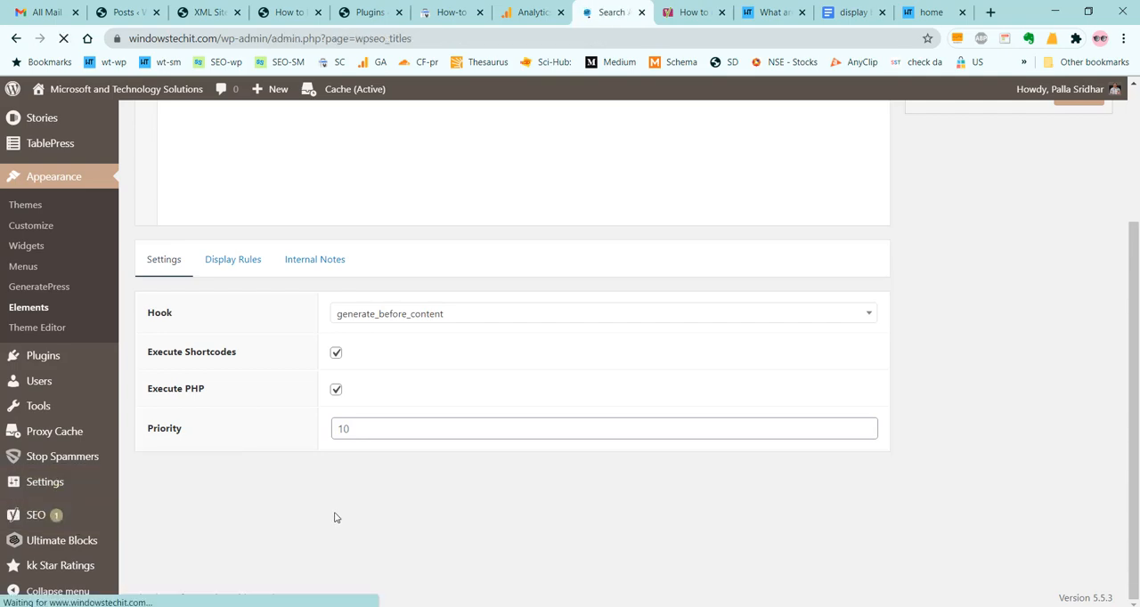
Show Yoast's Breadcrumbs settings with breadcrumbs enabled and Category kept as the Posts taxonomy.
{"action": "left_click", "coordinate": [515, 160]}
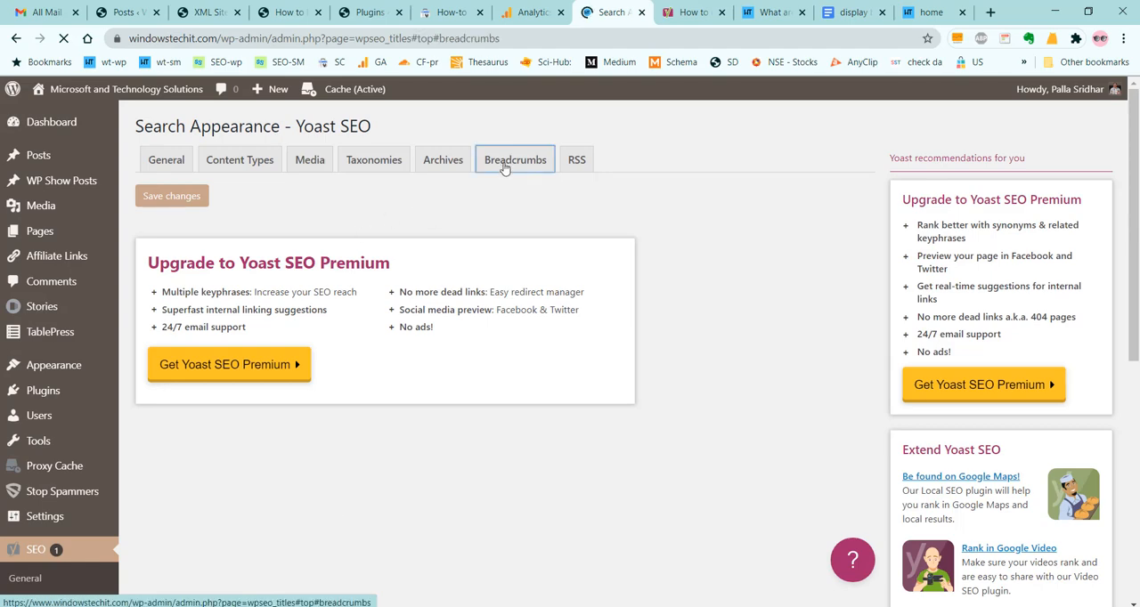
{"action": "left_click", "coordinate": [515, 160]}
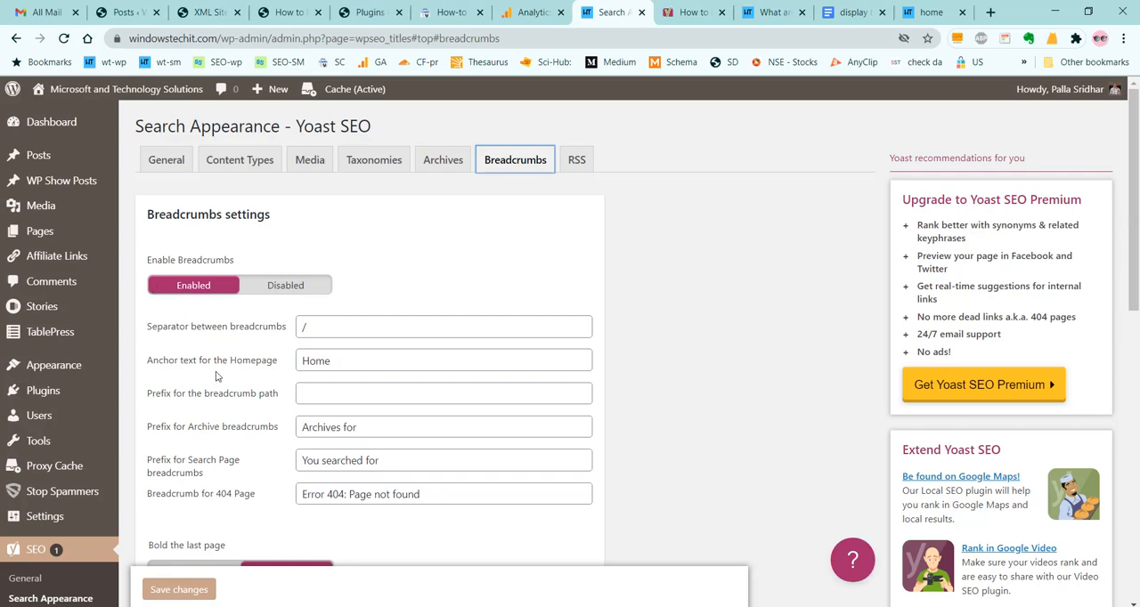
{"action": "mouse_move", "coordinate": [334, 378]}
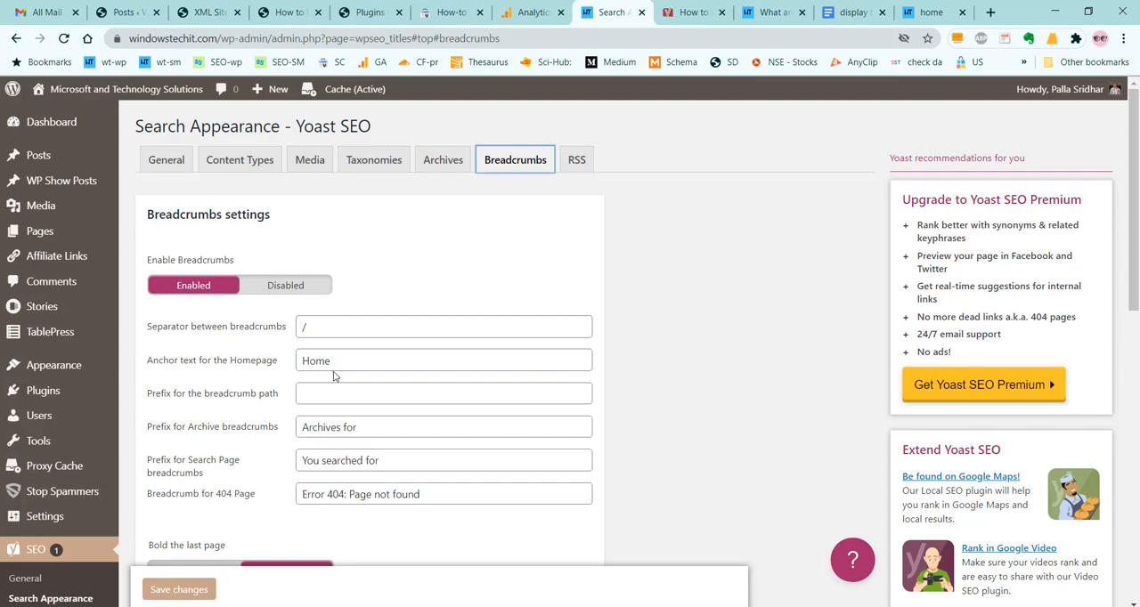
{"action": "scroll", "scroll_direction": "down", "scroll_amount": 3}
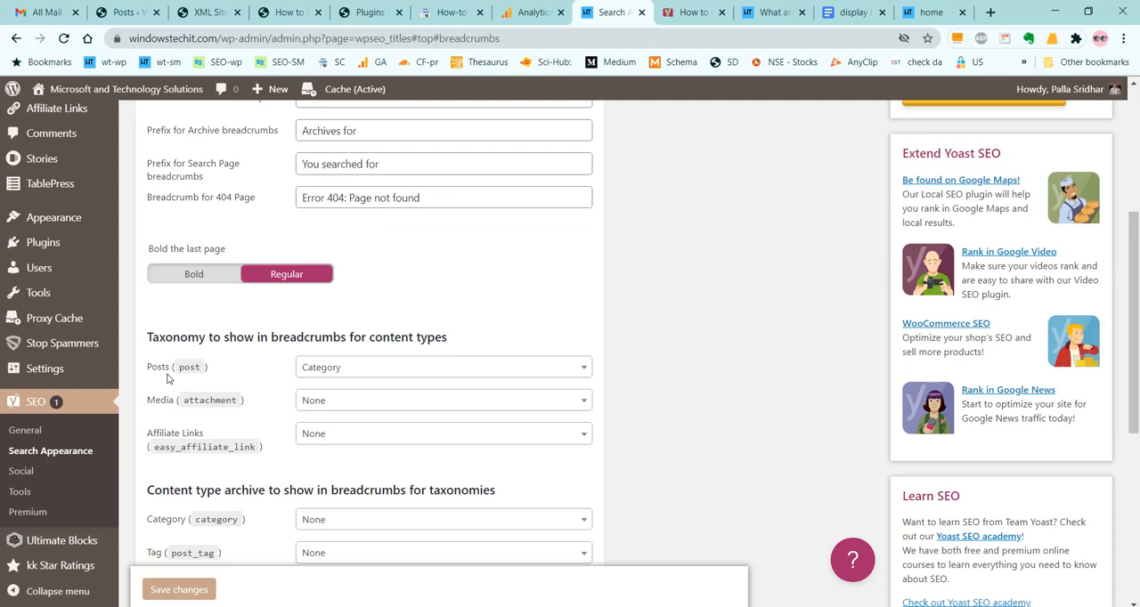
{"action": "left_click", "coordinate": [441, 367]}
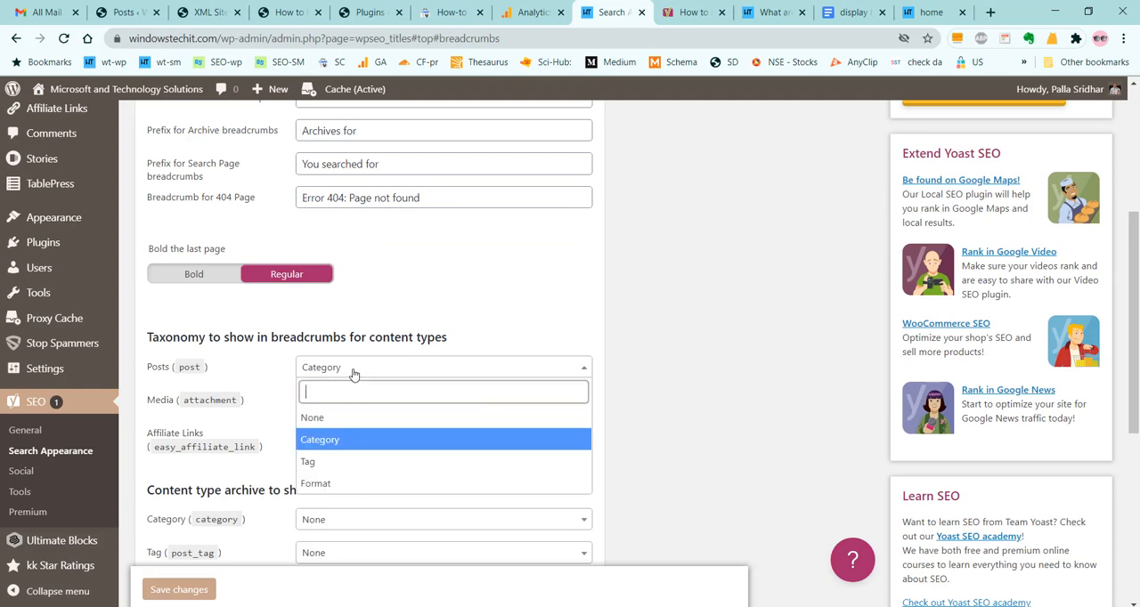
{"action": "left_click", "coordinate": [320, 438]}
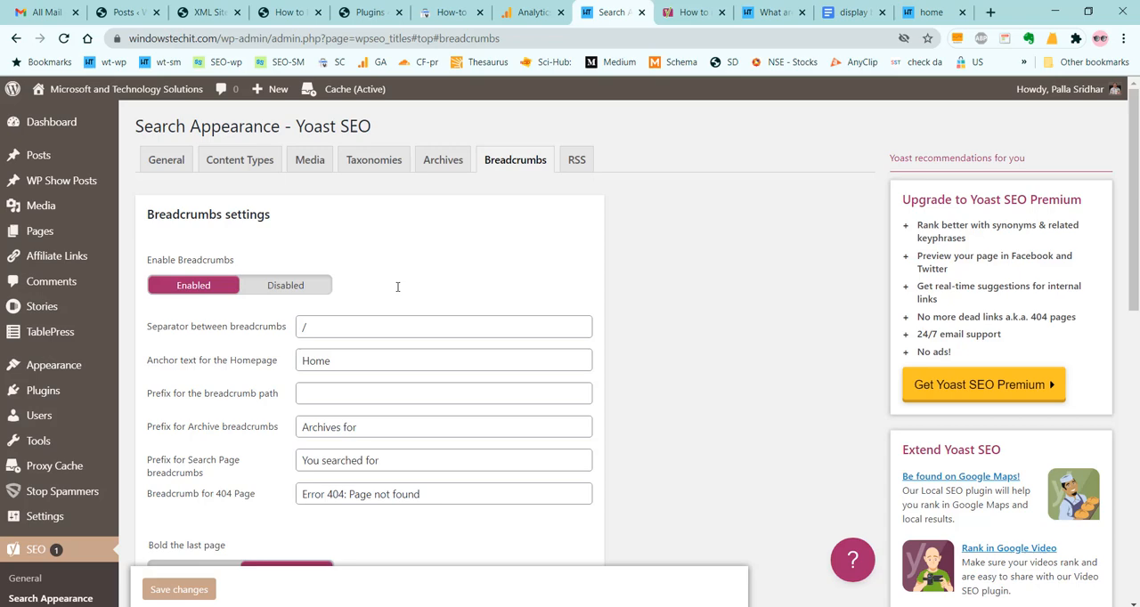
{"action": "mouse_move", "coordinate": [486, 273]}
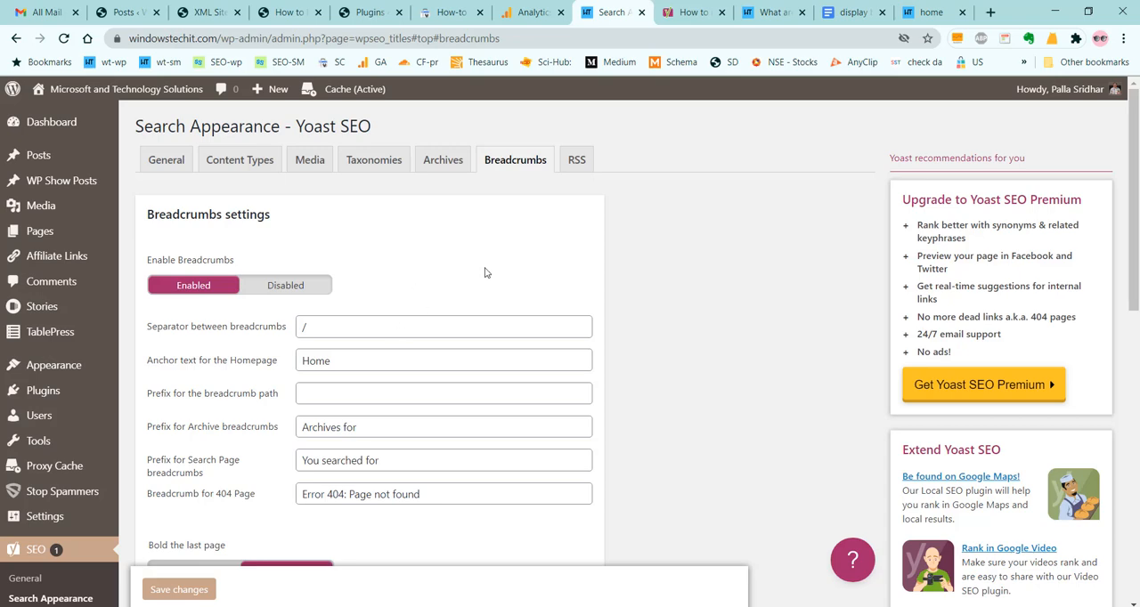
{"action": "mouse_move", "coordinate": [164, 435]}
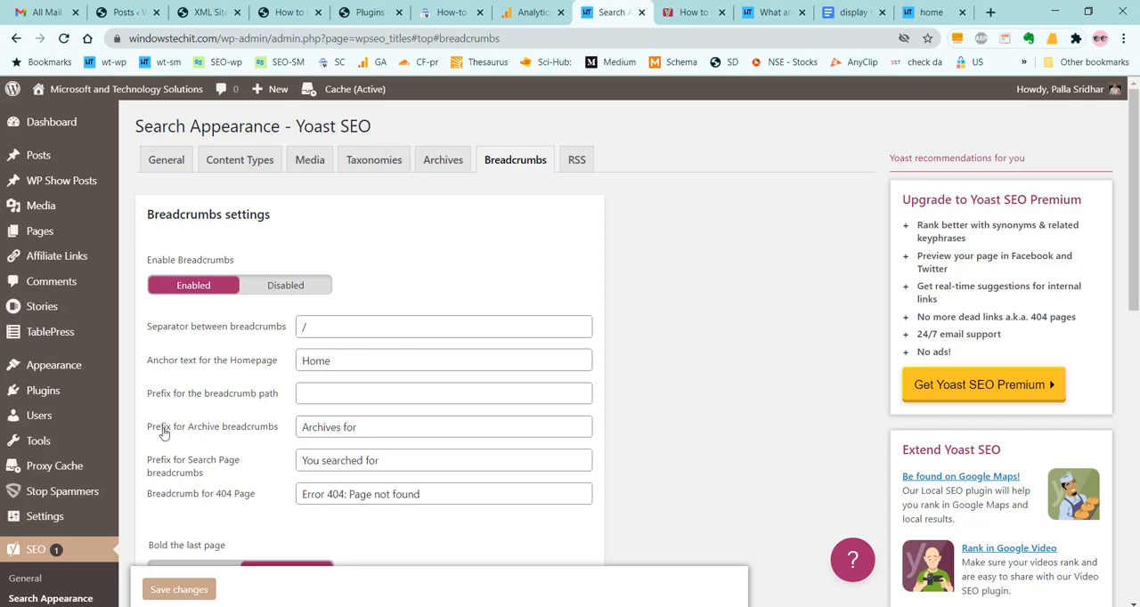
{"action": "mouse_move", "coordinate": [53, 365]}
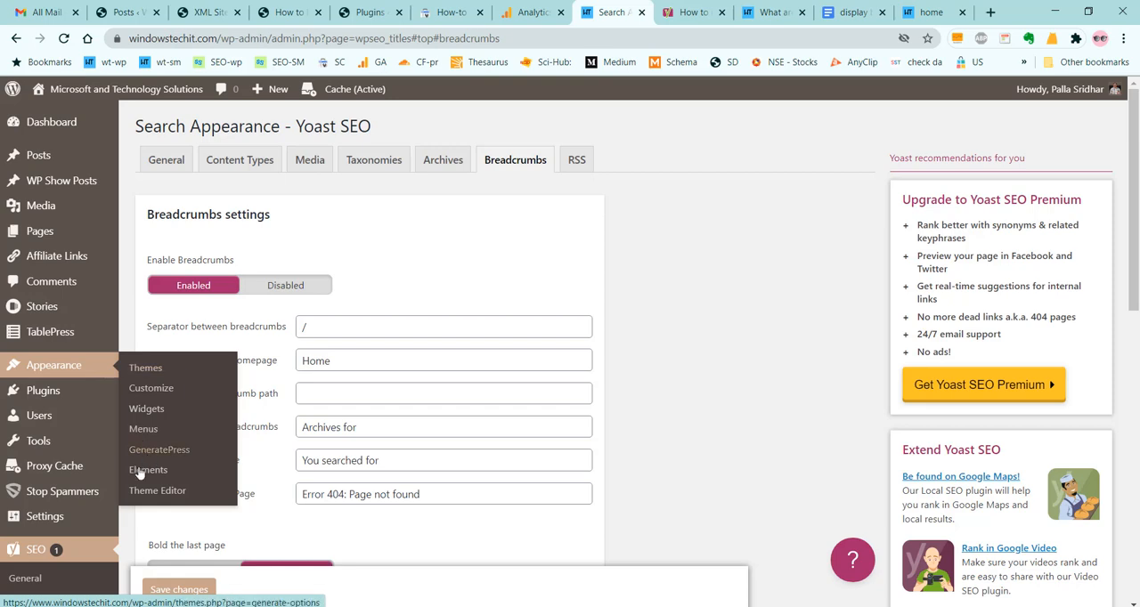
List the GeneratePress elements and peek at the Add New Element type chooser without creating one.
{"action": "left_click", "coordinate": [148, 470]}
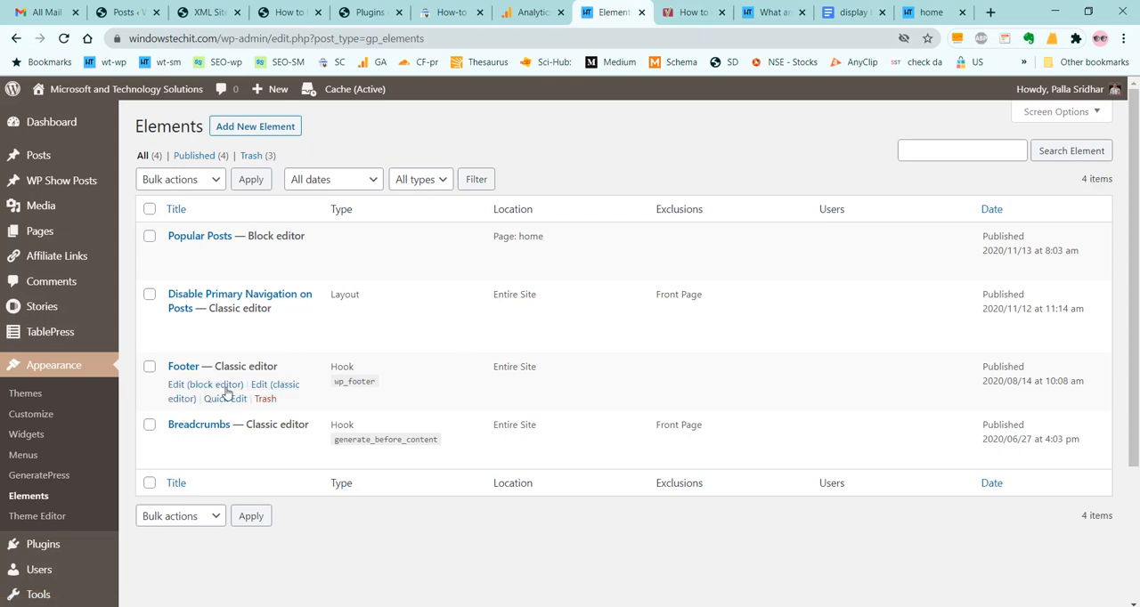
{"action": "left_click", "coordinate": [254, 125]}
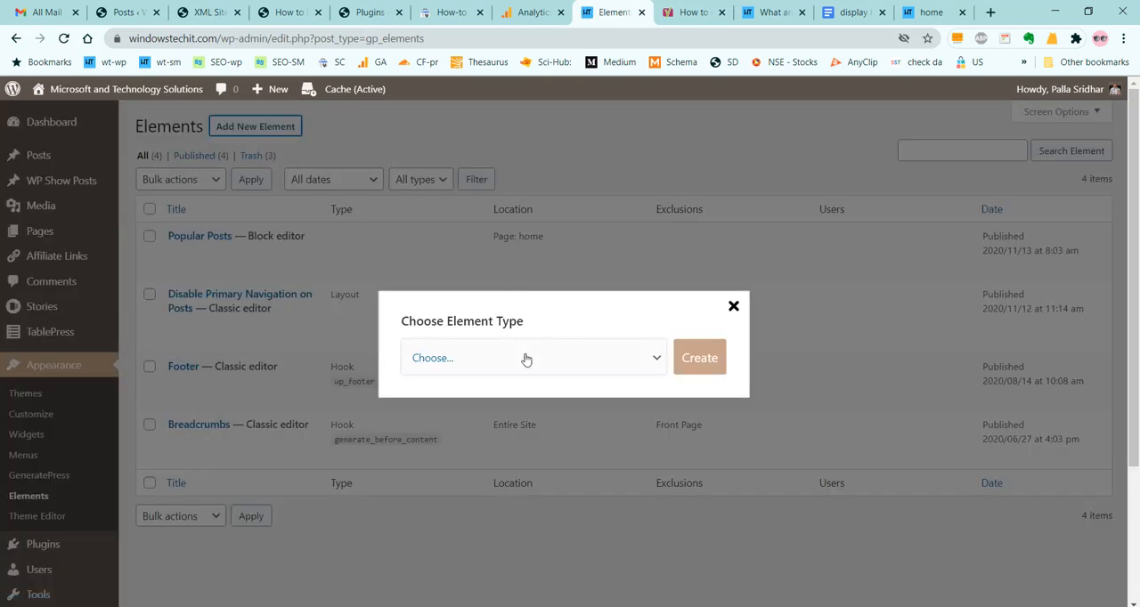
{"action": "left_click", "coordinate": [532, 357]}
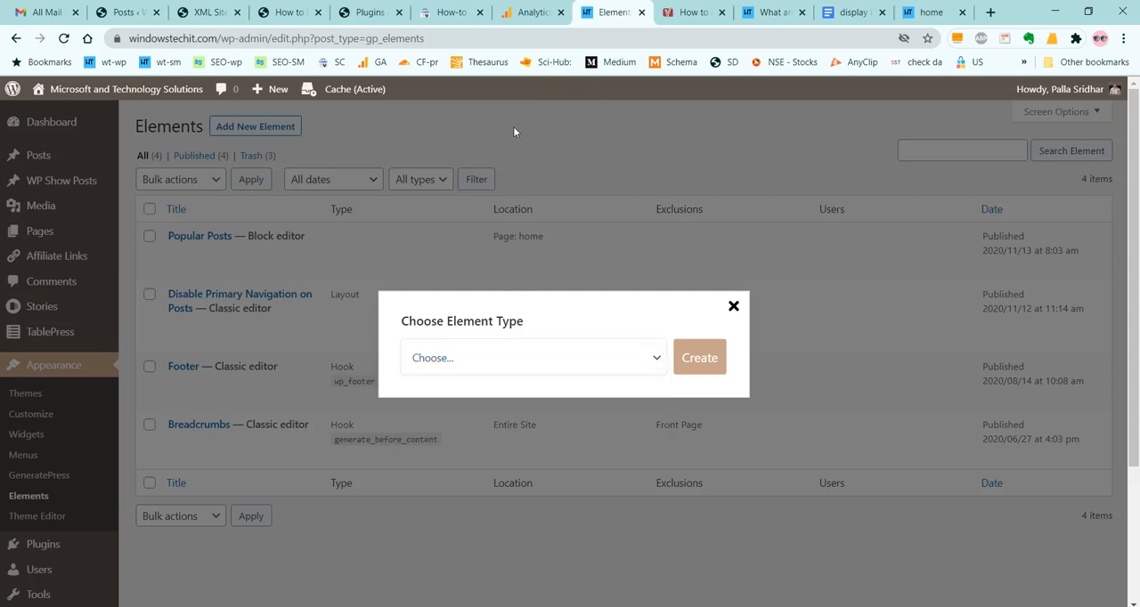
{"action": "left_click", "coordinate": [733, 306]}
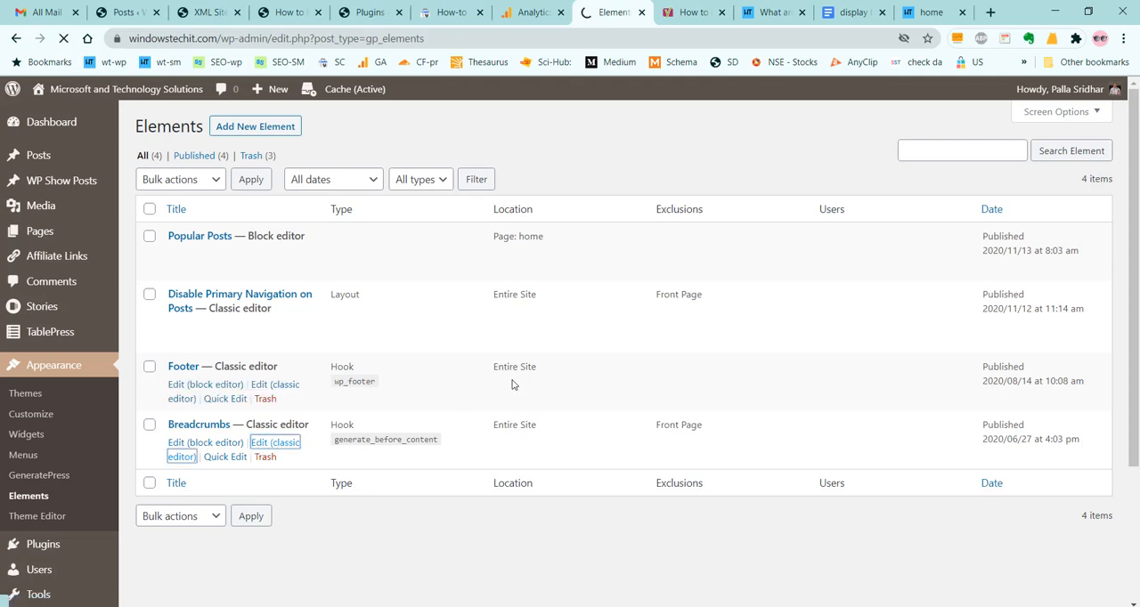
Edit the Breadcrumbs hook and compare its PHP with Yoast's breadcrumb instructions page.
{"action": "left_click", "coordinate": [274, 442]}
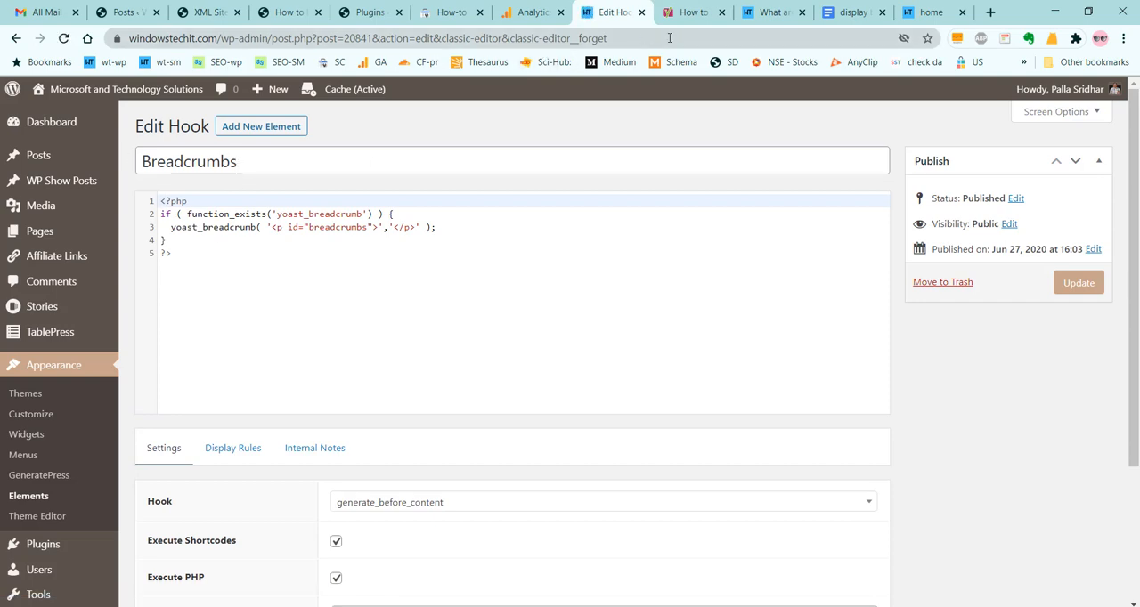
{"action": "left_click", "coordinate": [695, 10]}
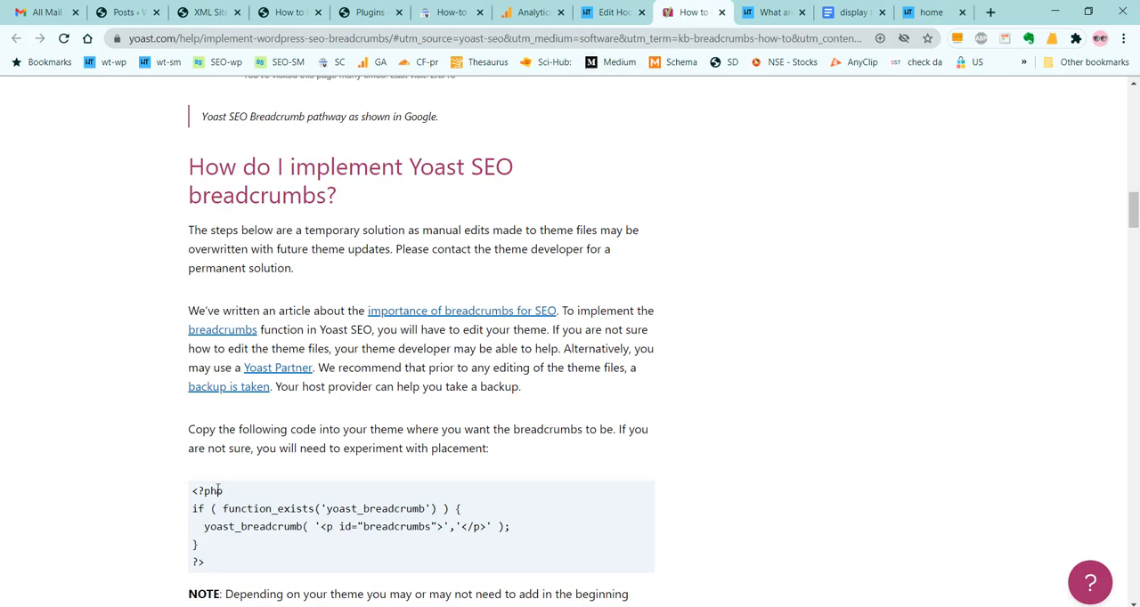
{"action": "mouse_move", "coordinate": [211, 517]}
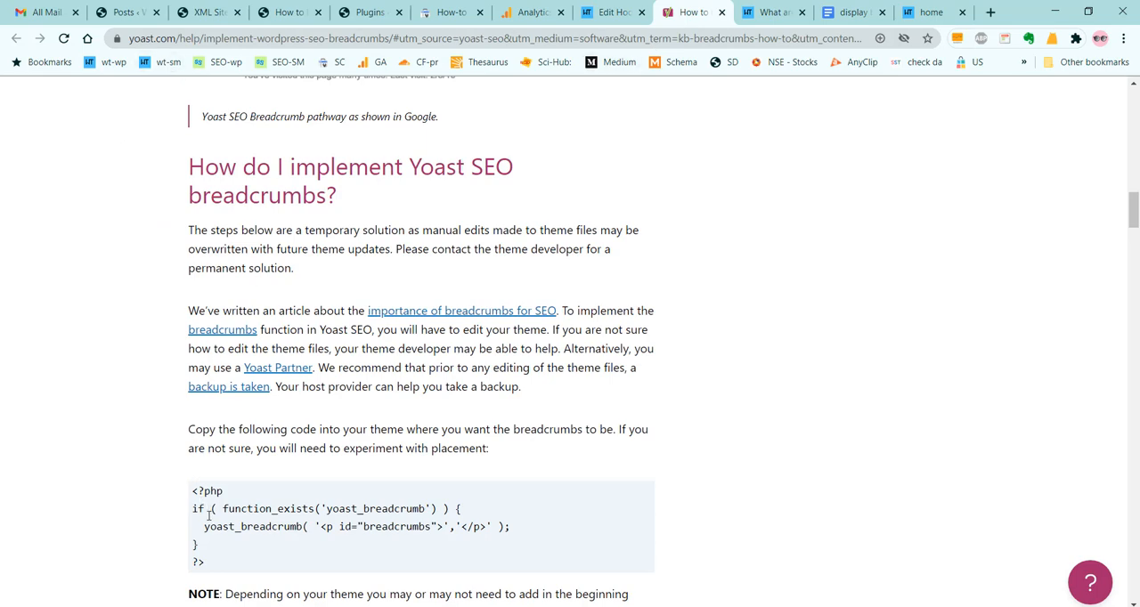
{"action": "left_click", "coordinate": [613, 11]}
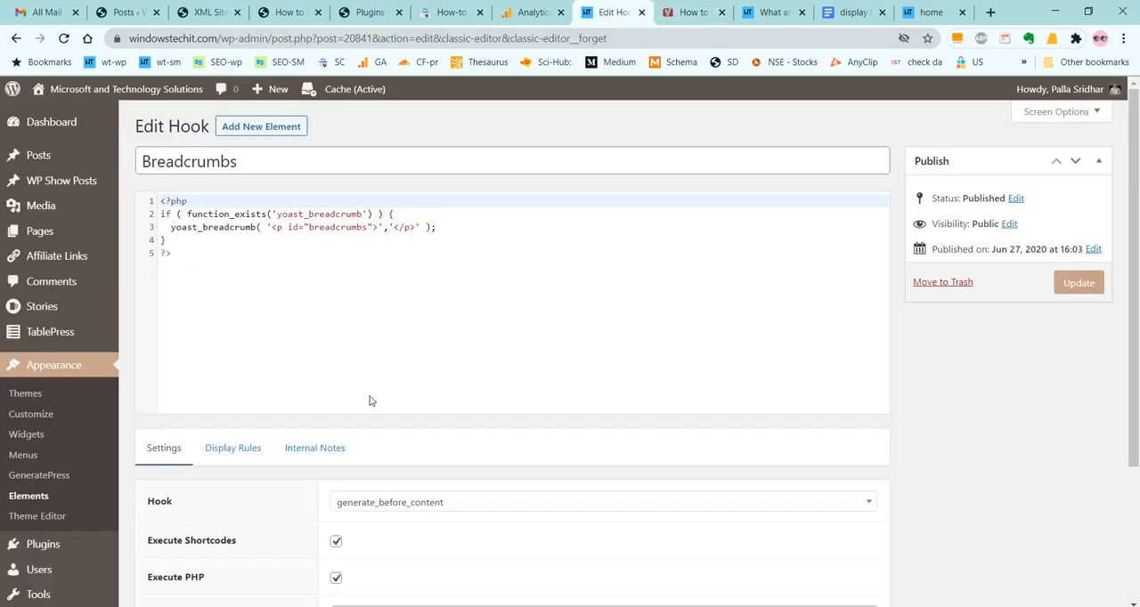
{"action": "mouse_move", "coordinate": [360, 516]}
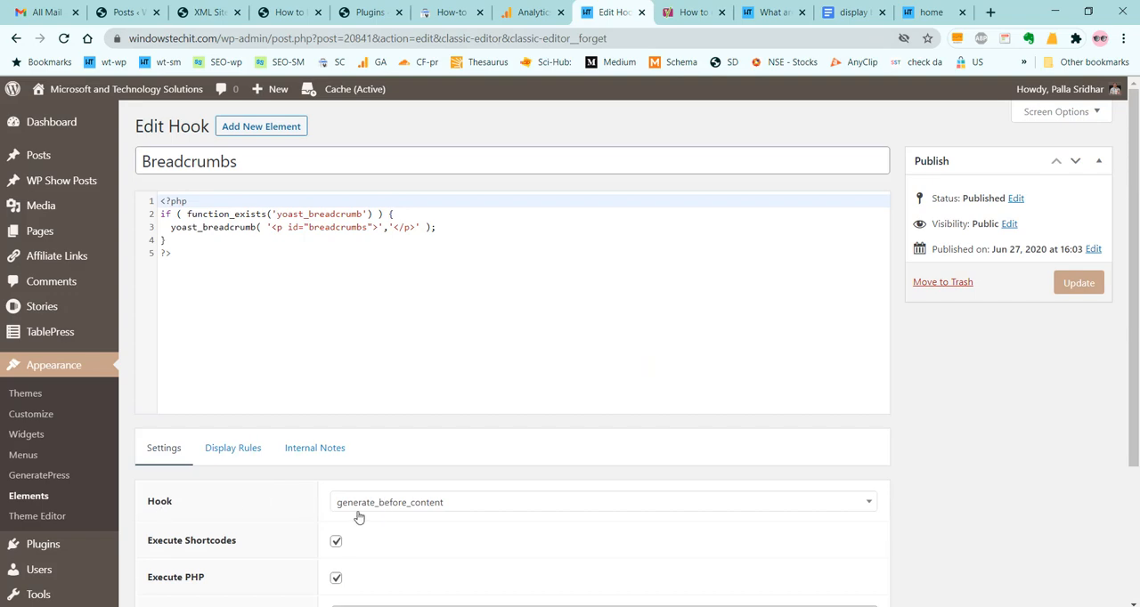
Confirm the hook position stays generate_before_content at priority 10.
{"action": "scroll", "scroll_direction": "down", "scroll_amount": 3}
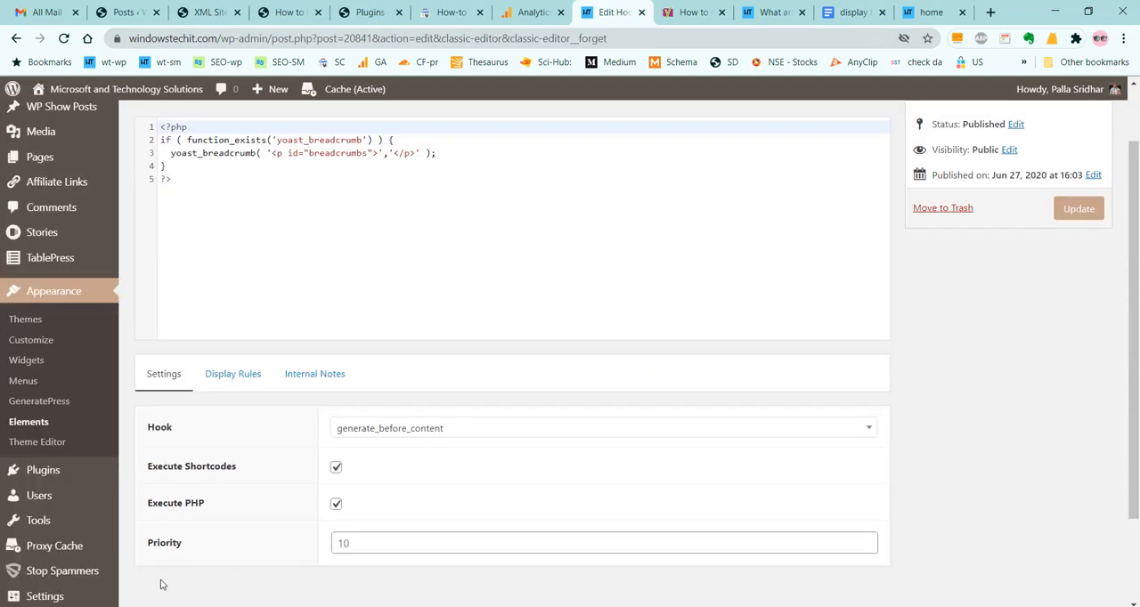
{"action": "mouse_move", "coordinate": [301, 467]}
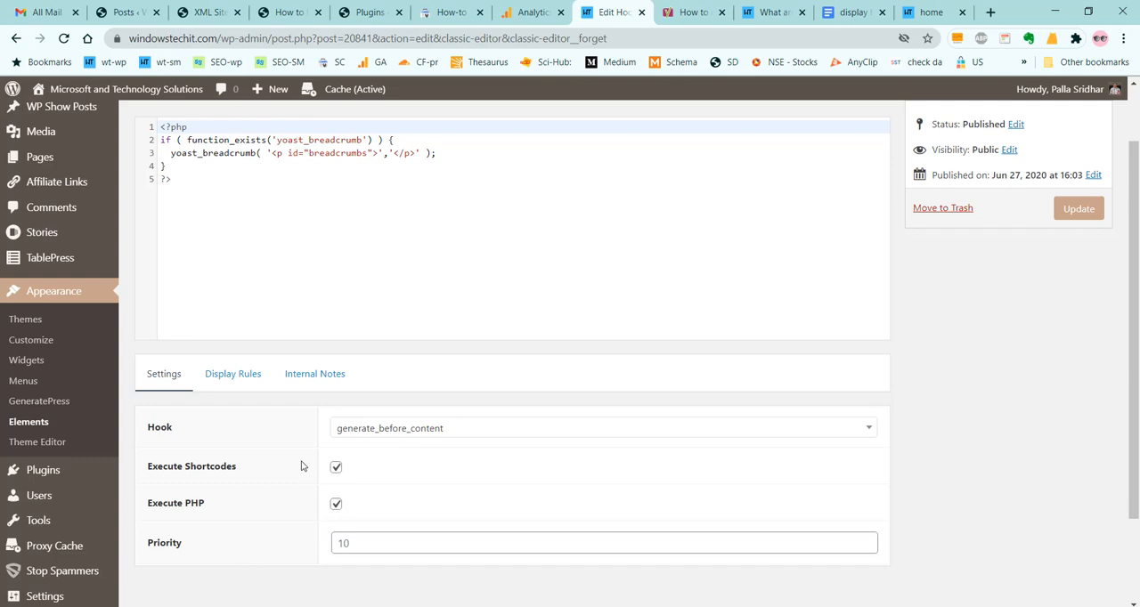
{"action": "left_click", "coordinate": [602, 428]}
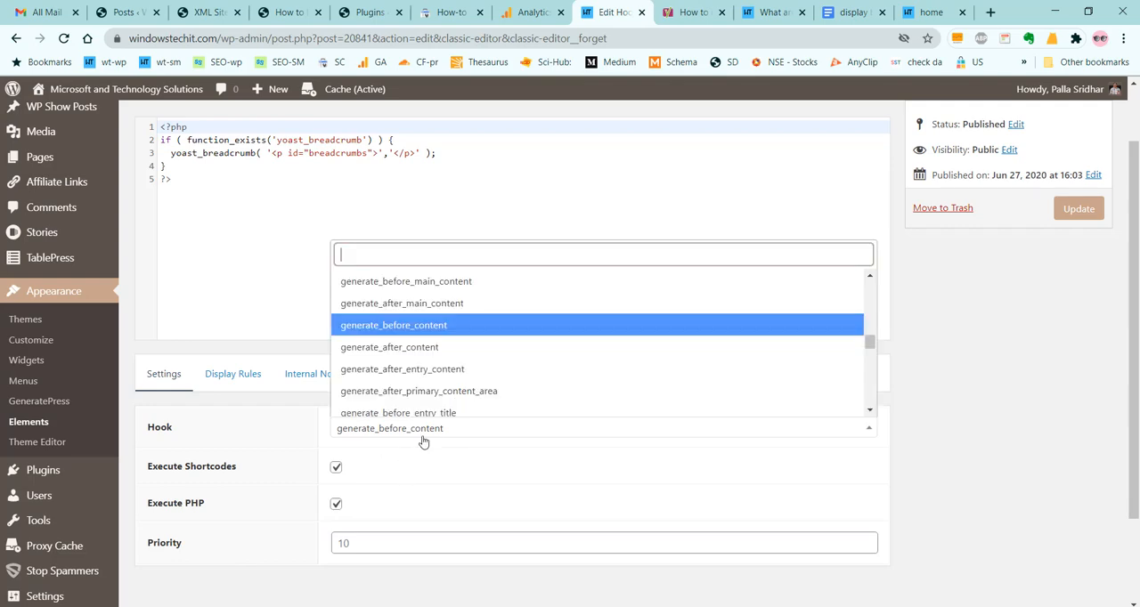
{"action": "left_click", "coordinate": [393, 324]}
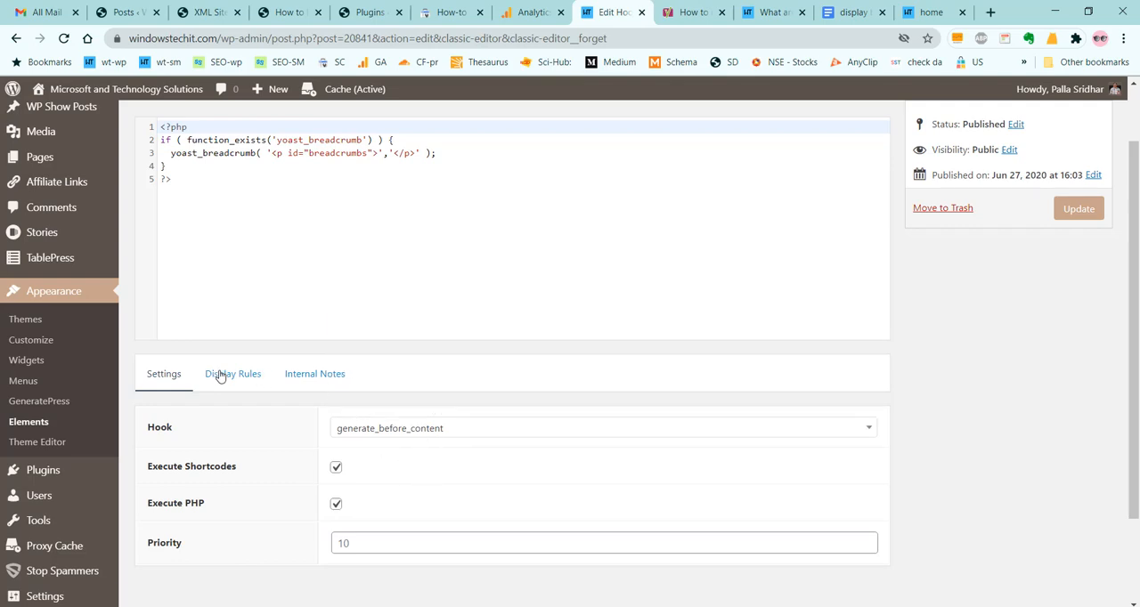
Check Display Rules show Entire Site excluding Front Page, then view the live post's Home / Google breadcrumbs.
{"action": "left_click", "coordinate": [231, 374]}
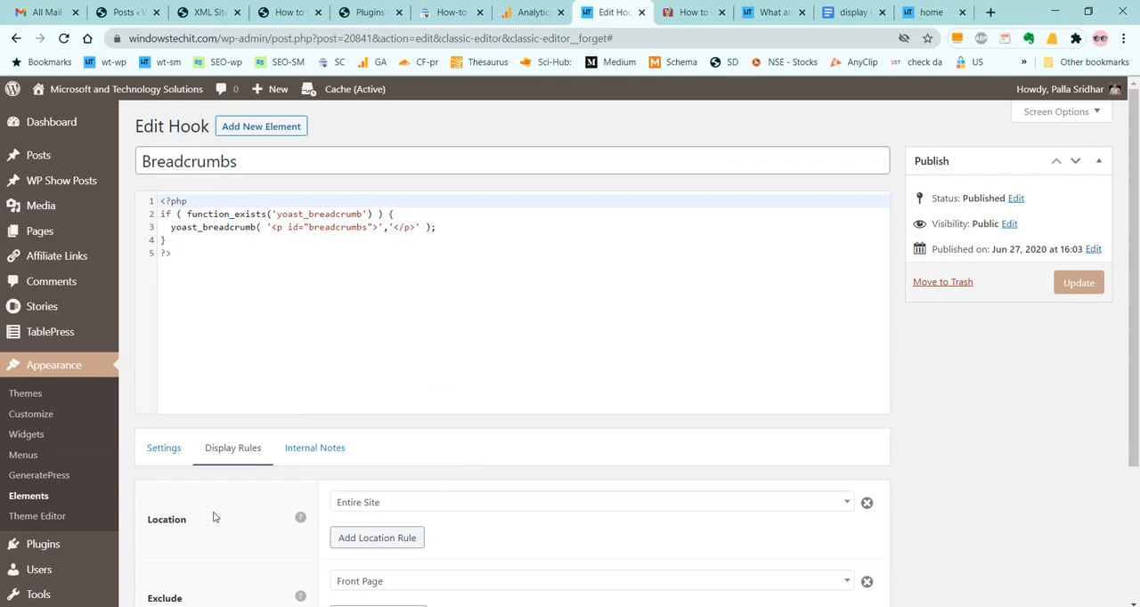
{"action": "mouse_move", "coordinate": [449, 516]}
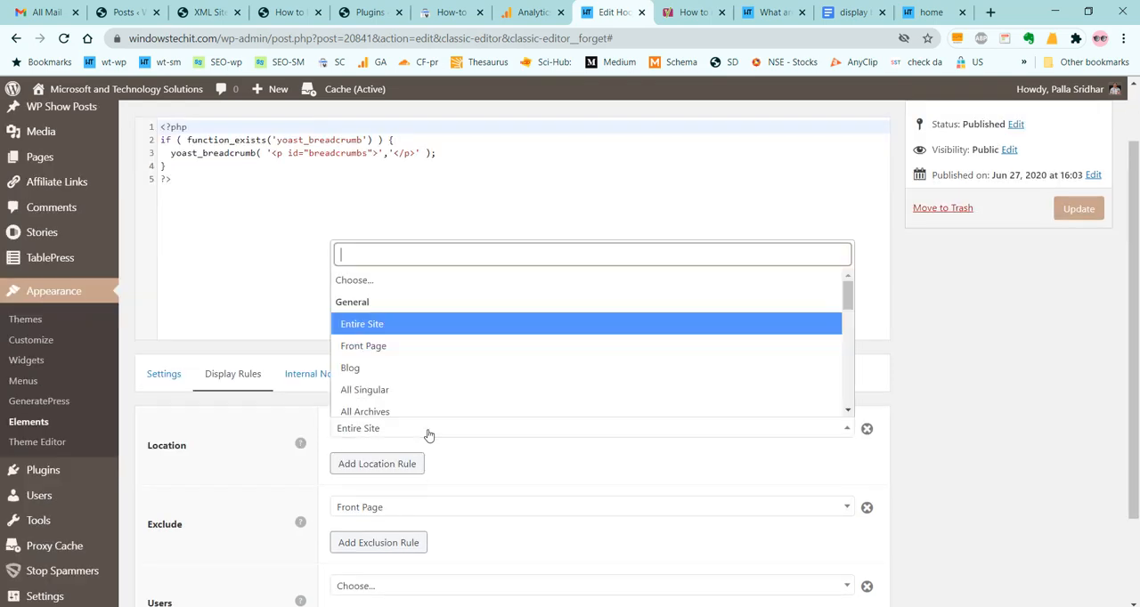
{"action": "mouse_move", "coordinate": [399, 452]}
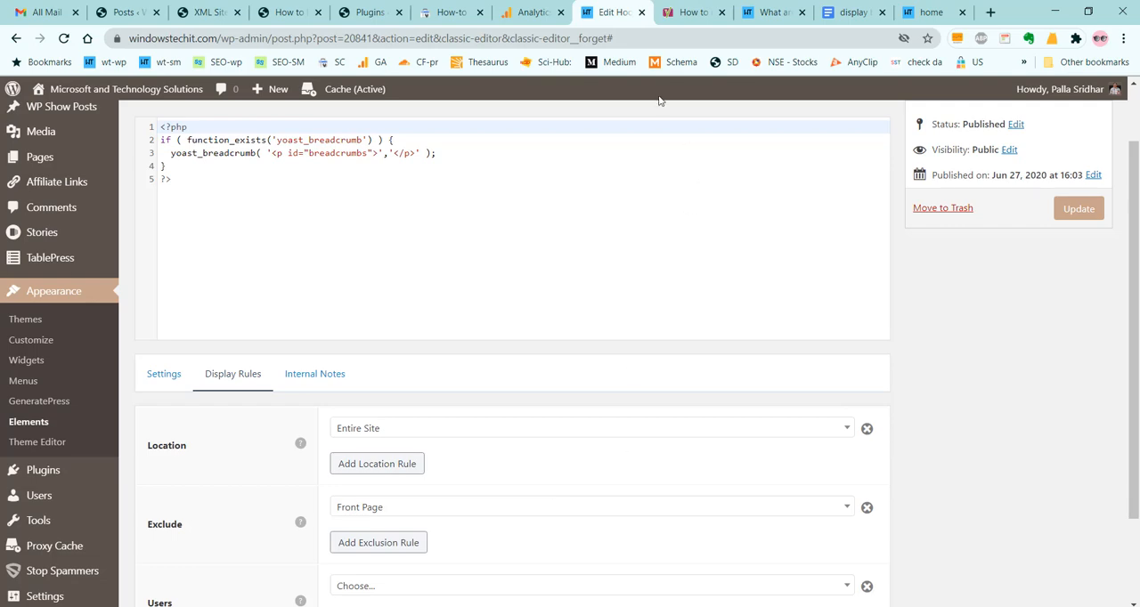
{"action": "left_click", "coordinate": [770, 11]}
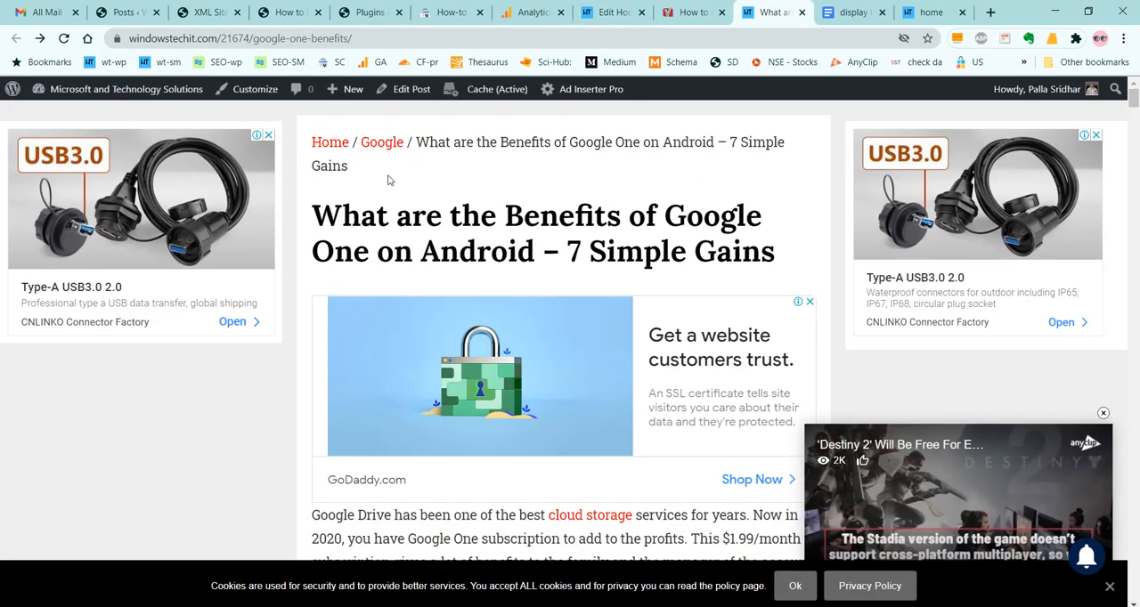
{"action": "mouse_move", "coordinate": [470, 169]}
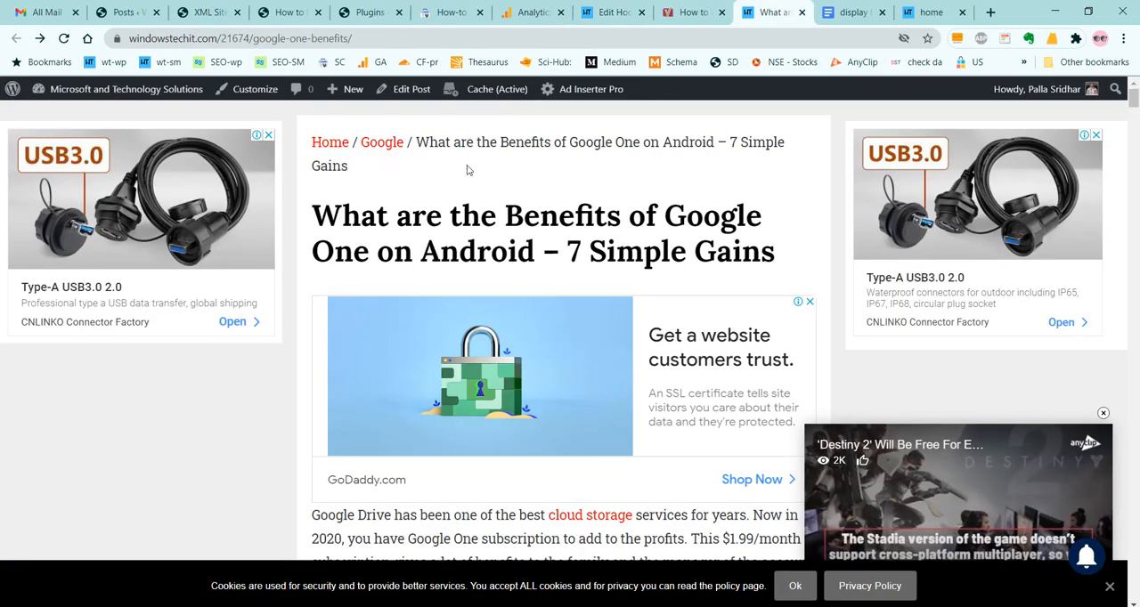